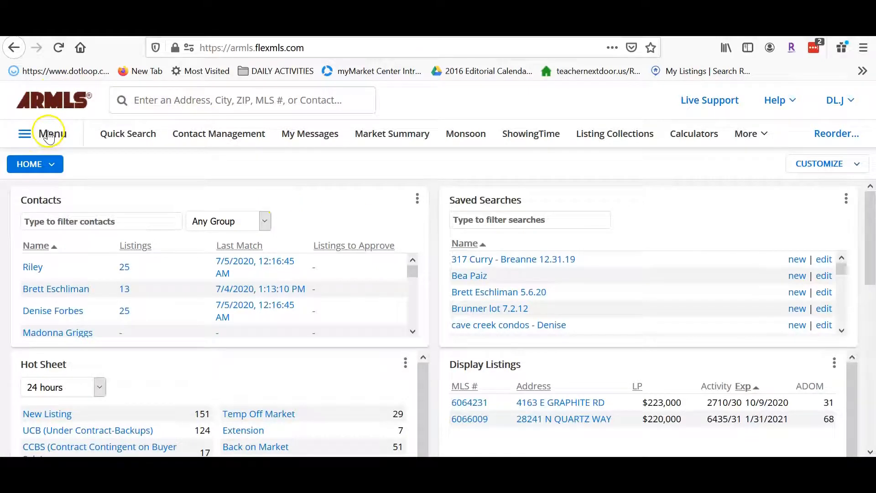
Open the Closing Cost Estimator from the Calculators menu and start a new blank estimate.
left_click(47, 134)
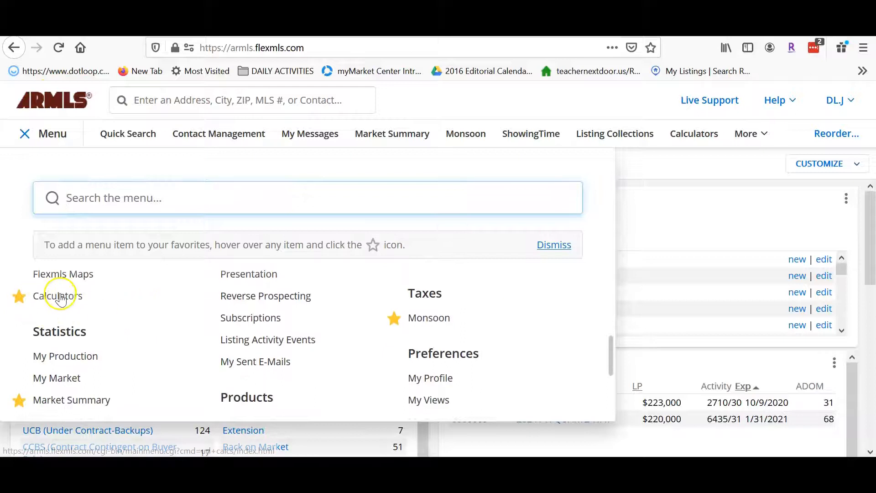
left_click(57, 296)
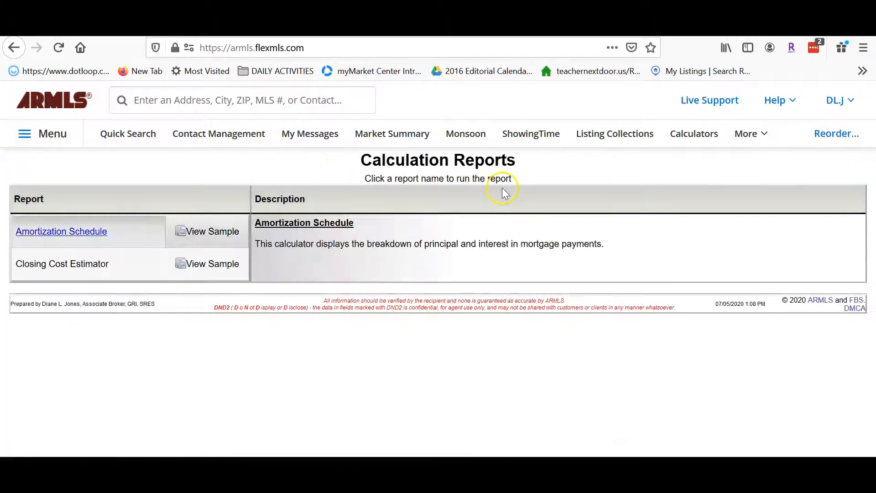
left_click(62, 263)
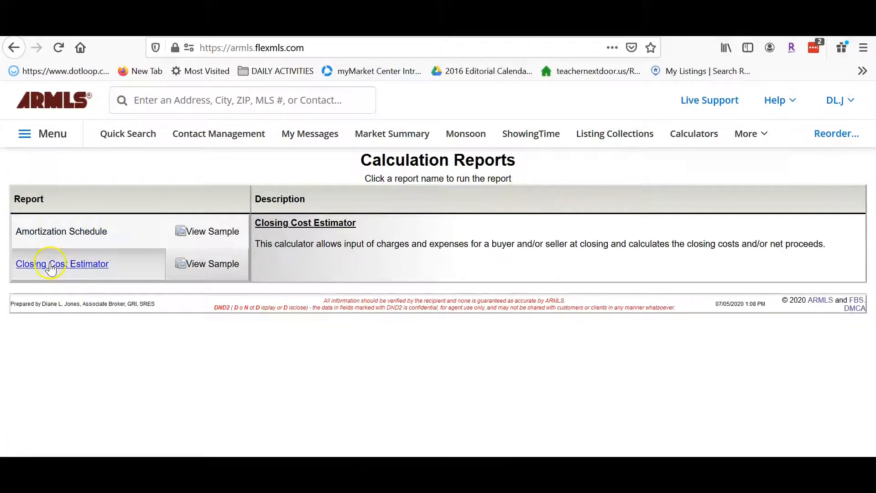
left_click(62, 263)
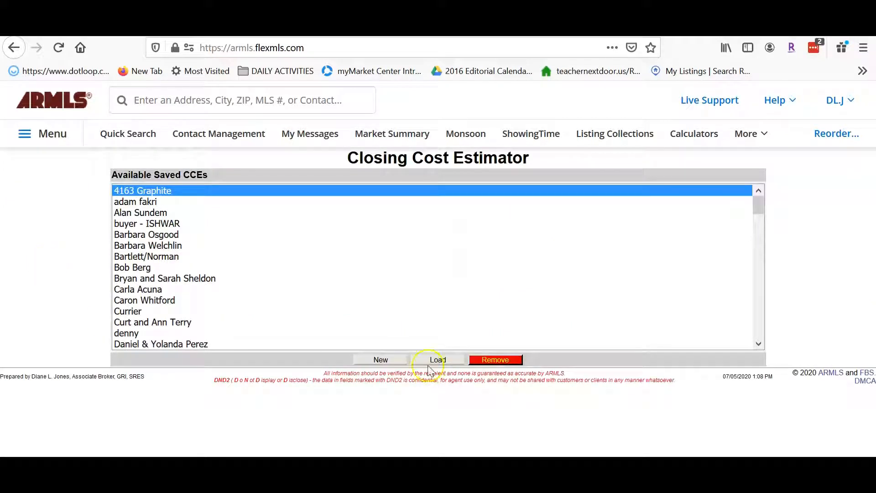
mouse_move(345, 339)
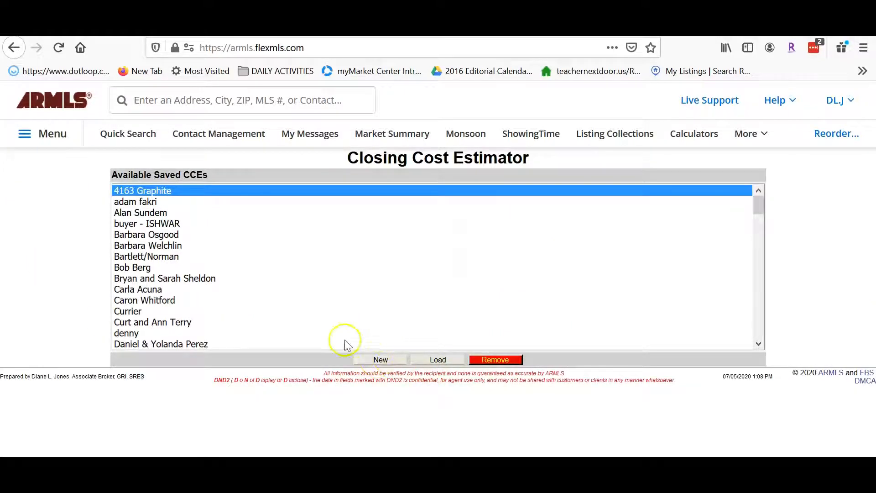
left_click(437, 359)
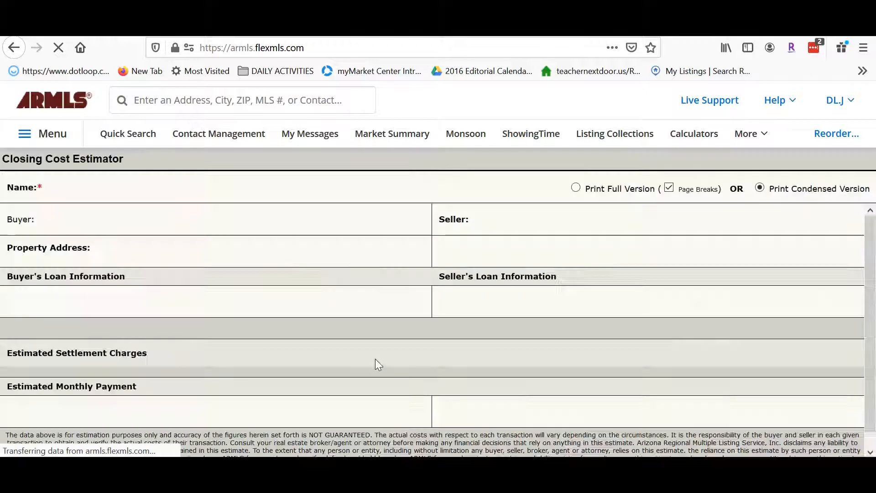
Name the estimate (starting 'Seller o'), hide the Buyer's Summary, and enter seller Sally Seller.
left_click(190, 186)
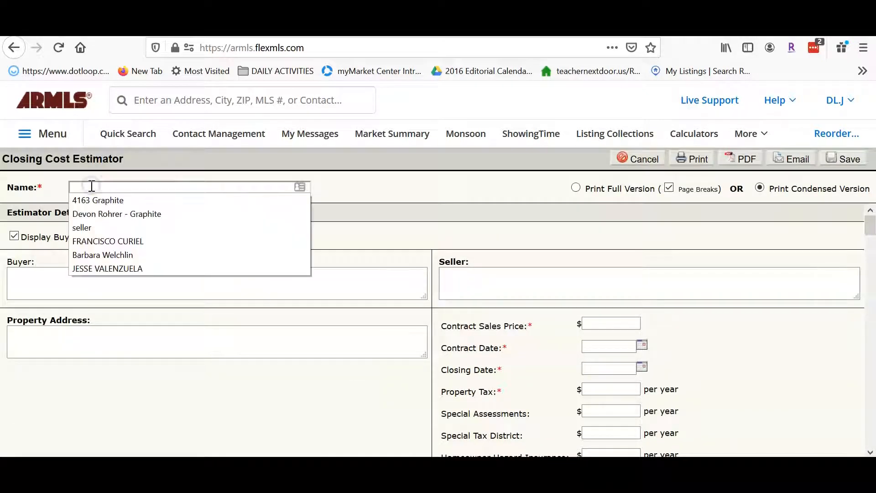
type("Seller or Buyer Name")
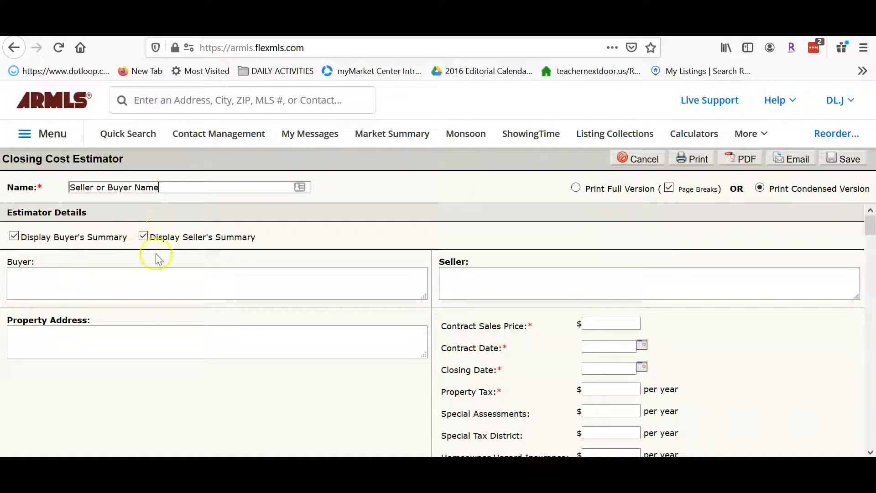
left_click(13, 236)
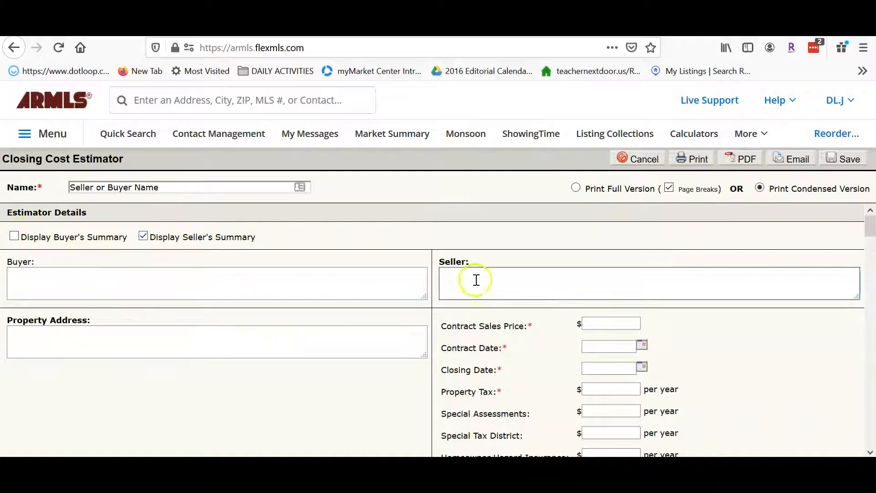
type("Sally")
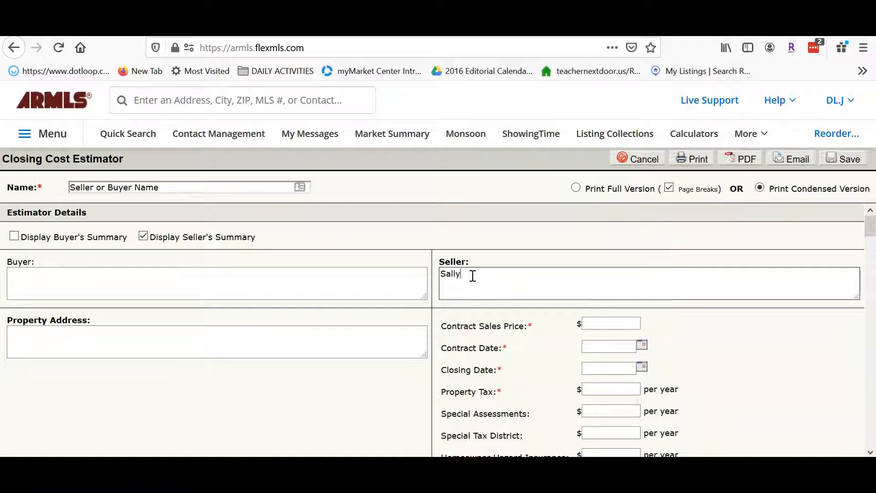
type("Seller")
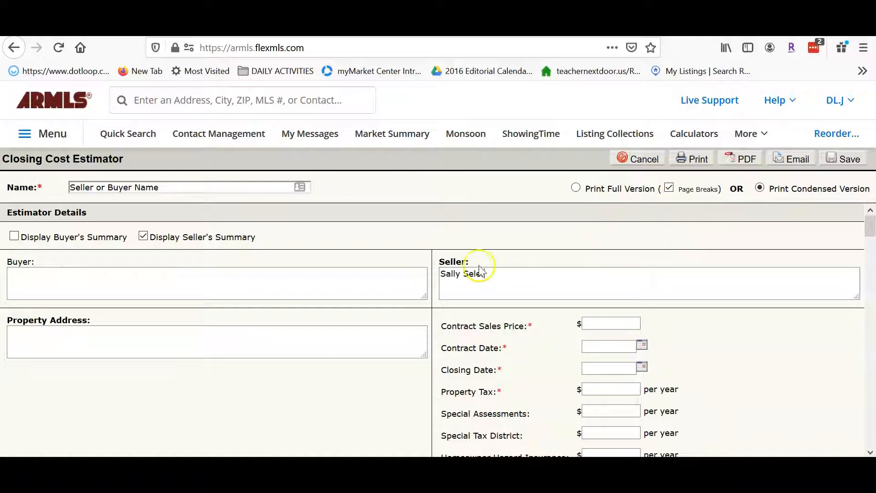
left_click(179, 336)
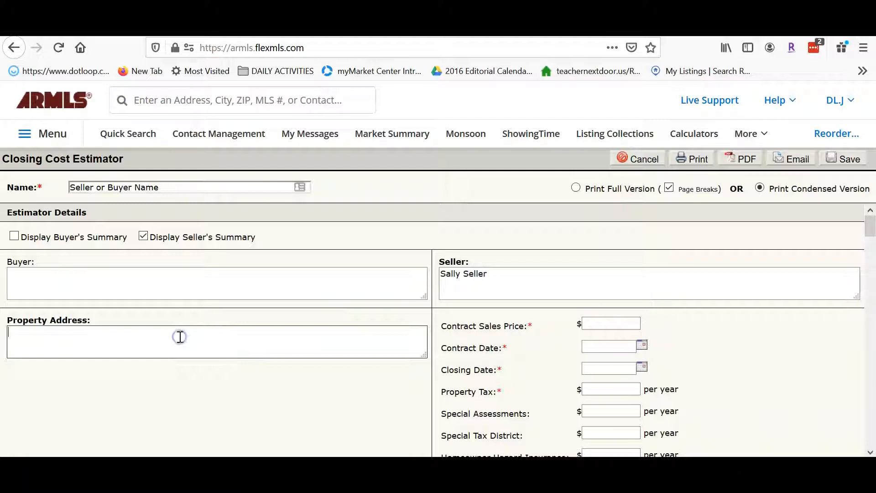
type("9037 E Florian Ave.,")
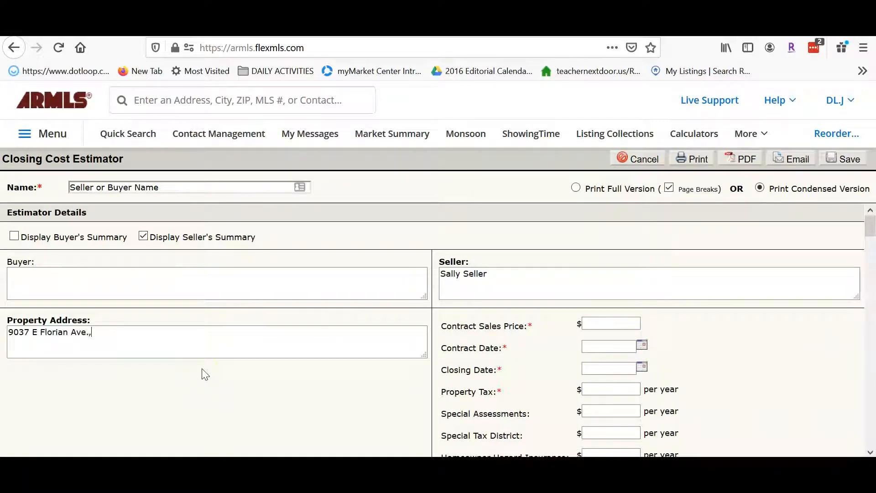
type("Mesa,")
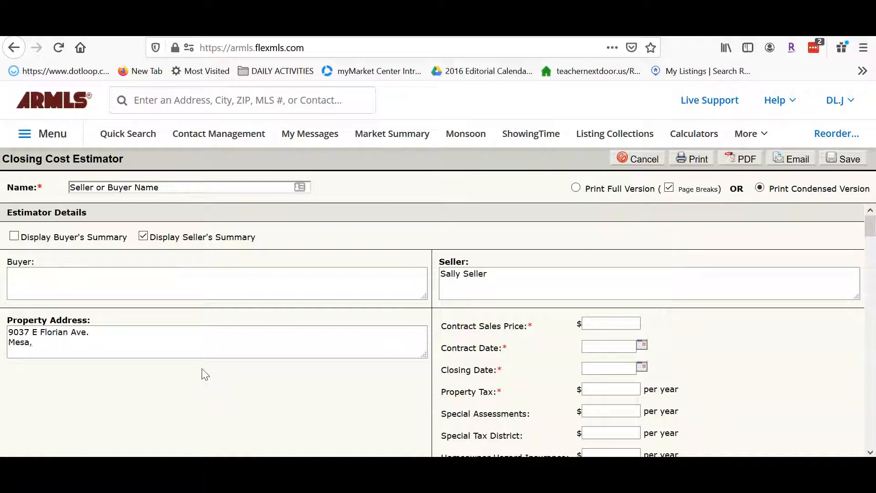
type("AZ 85208")
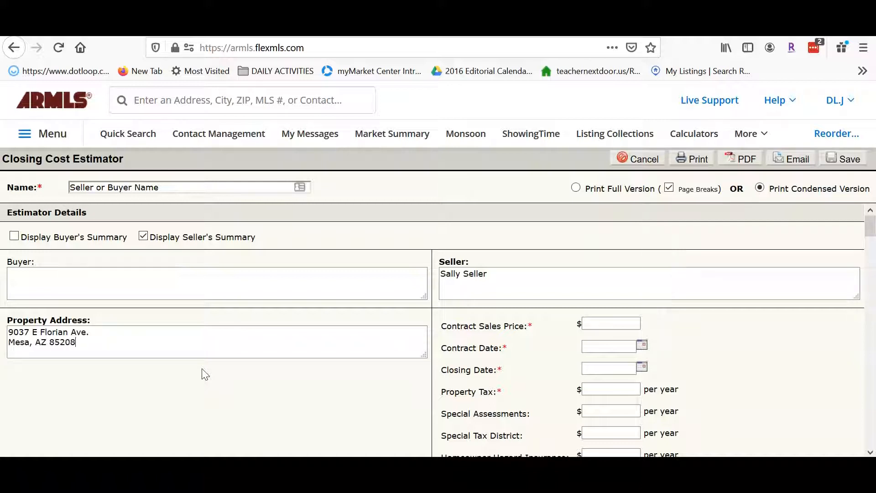
left_click(610, 323)
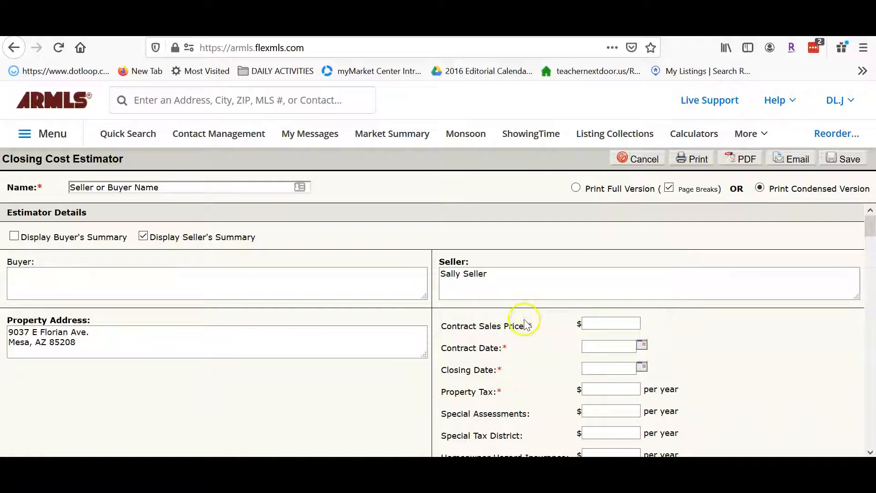
Enter a $500,000 sale price, 07/09/2020 contract and 08/12/2020 closing dates, then open Monsoon.
left_click(610, 323)
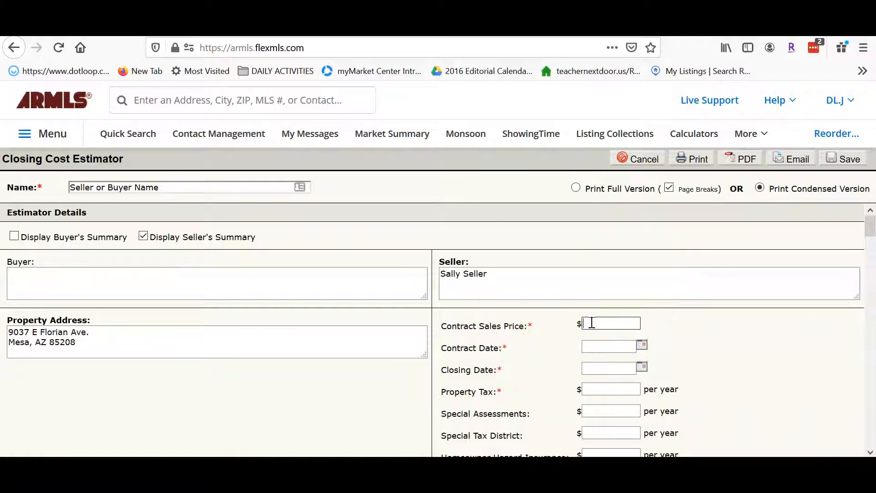
type("500,000")
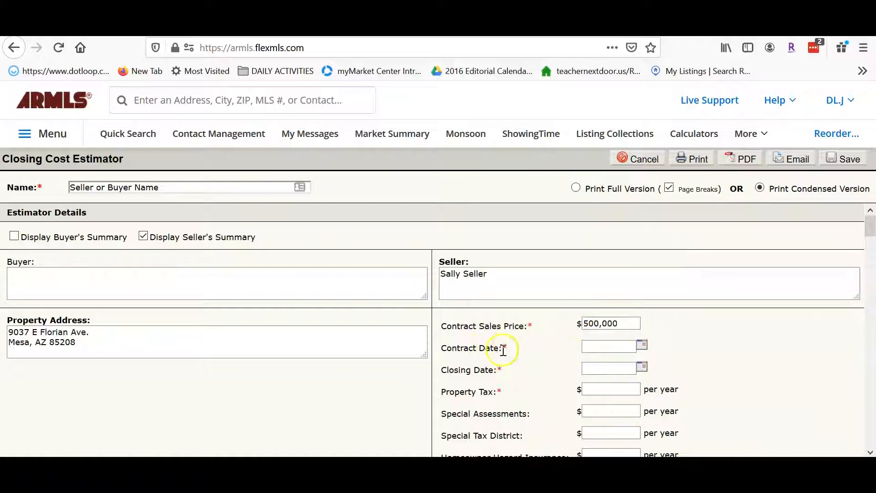
left_click(642, 345)
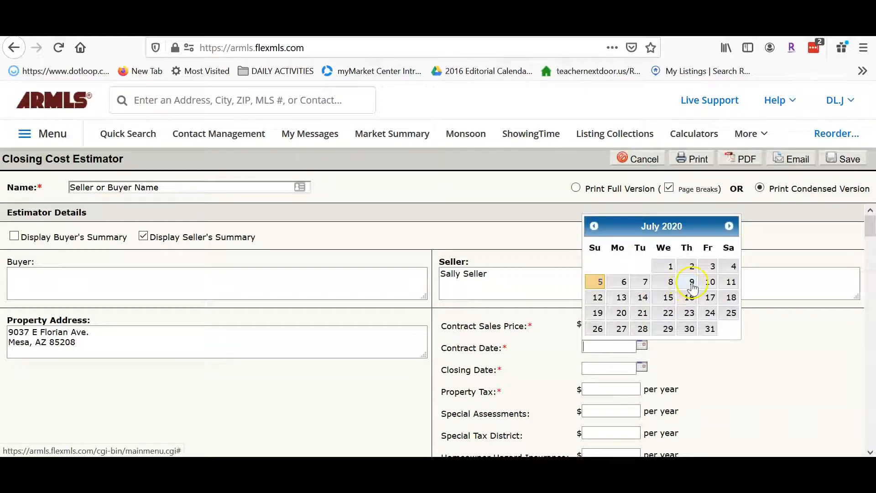
left_click(691, 281)
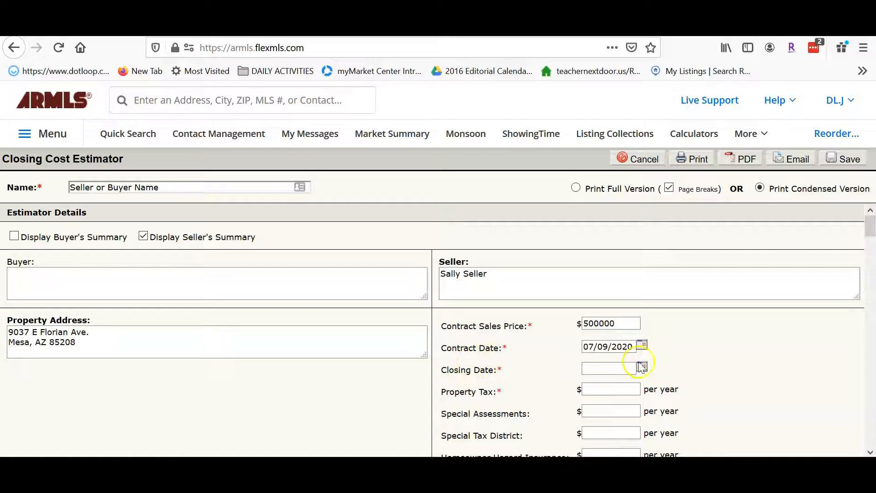
left_click(641, 369)
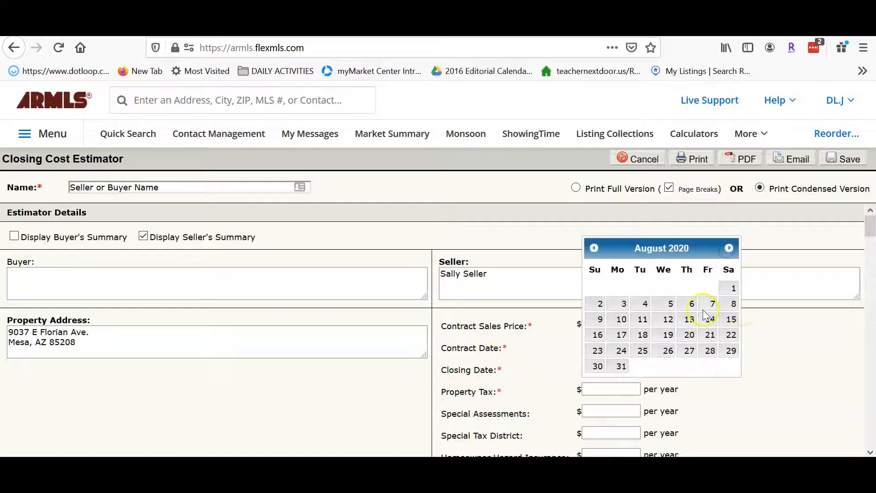
left_click(667, 319)
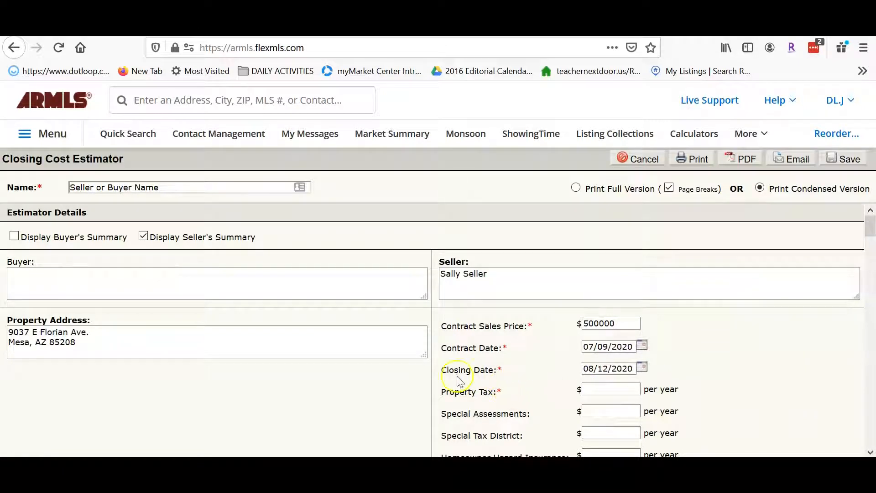
left_click(609, 389)
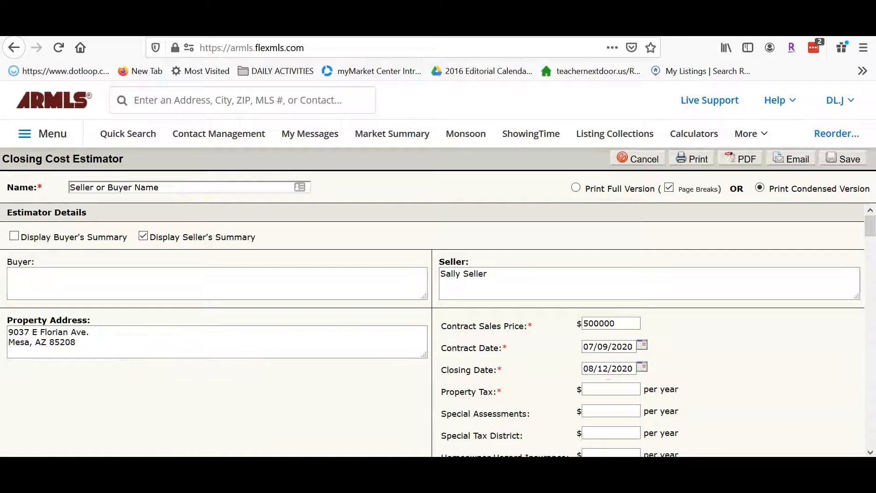
left_click(465, 133)
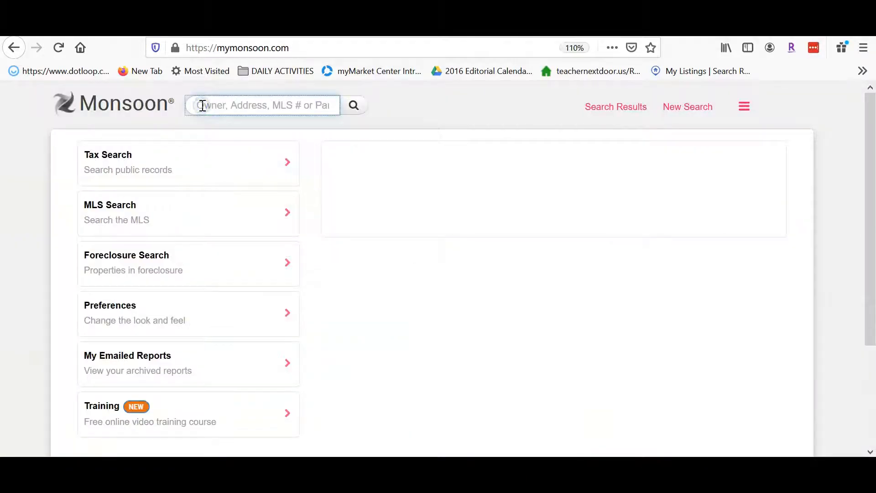
type("9037 E Flo")
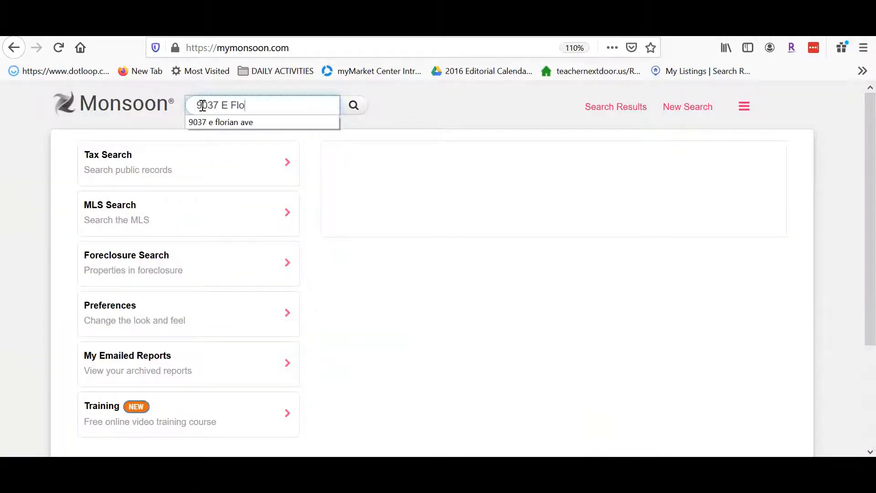
left_click(220, 121)
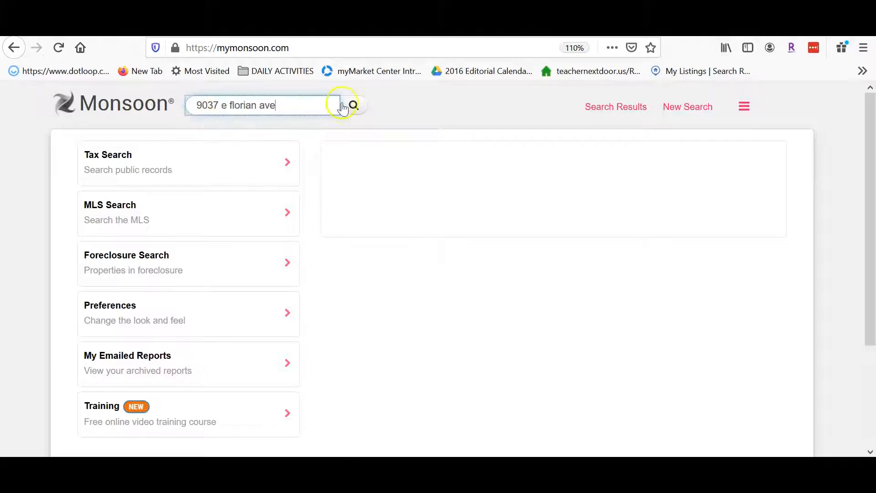
left_click(354, 105)
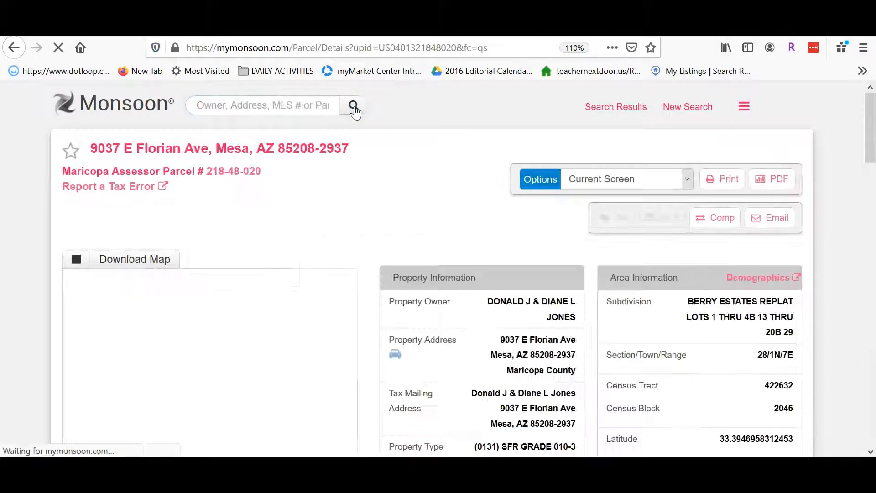
scroll("down", 3)
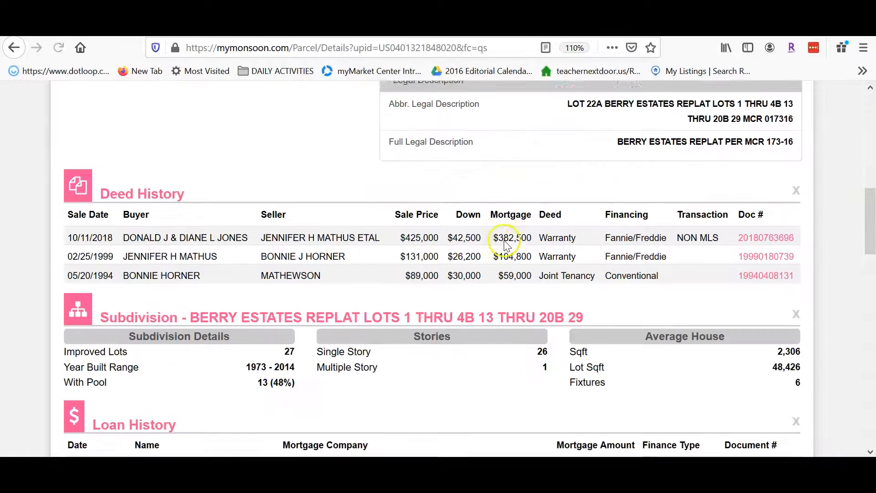
scroll("down", 3)
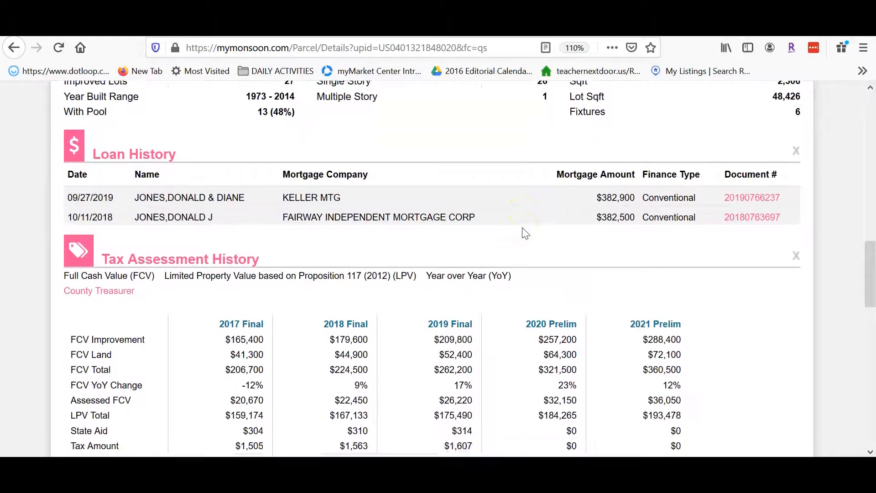
scroll("down", 3)
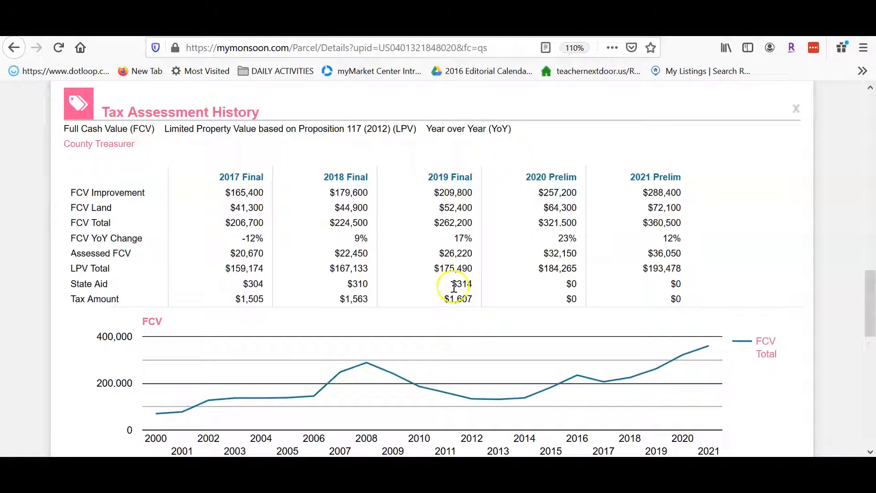
mouse_move(430, 288)
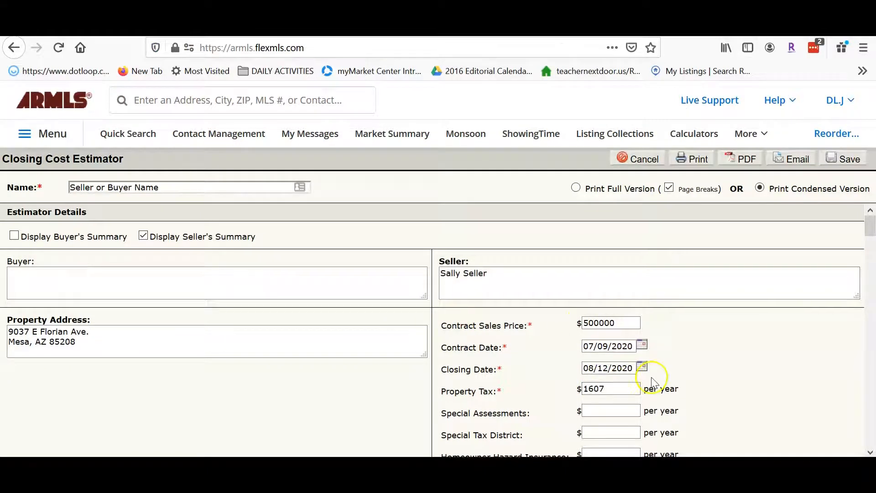
Enter $1,607 annual property tax and a $75 monthly HOA fee, then review the net sheet totals.
scroll("down", 3)
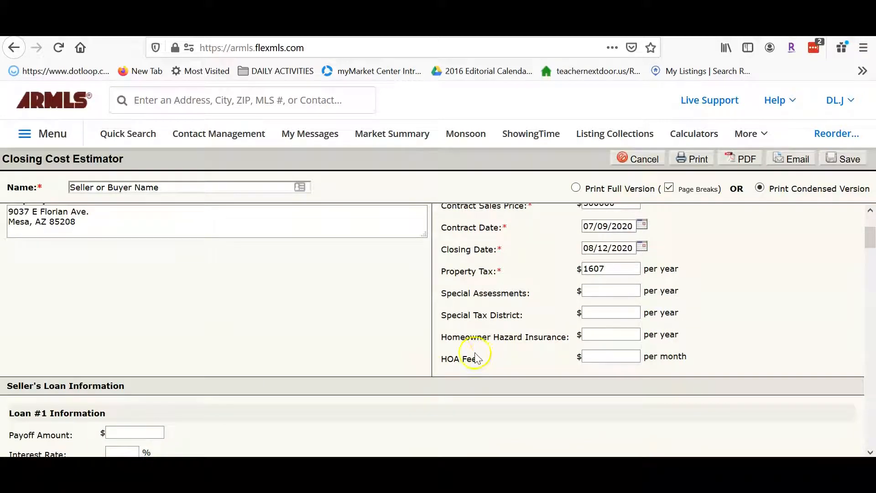
left_click(610, 355)
type("75")
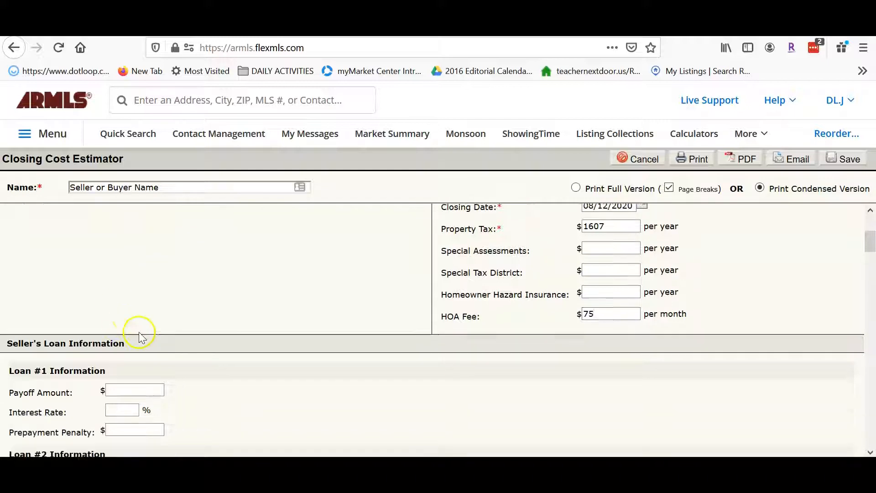
scroll("down", 3)
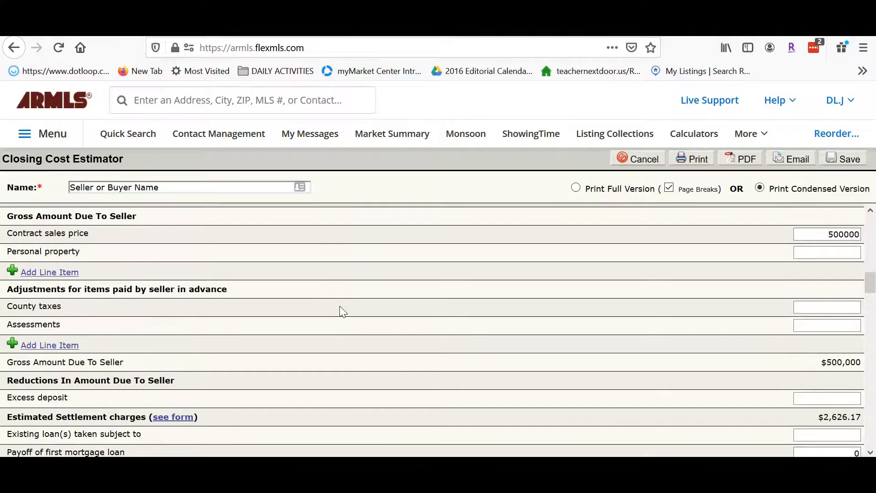
scroll("down", 3)
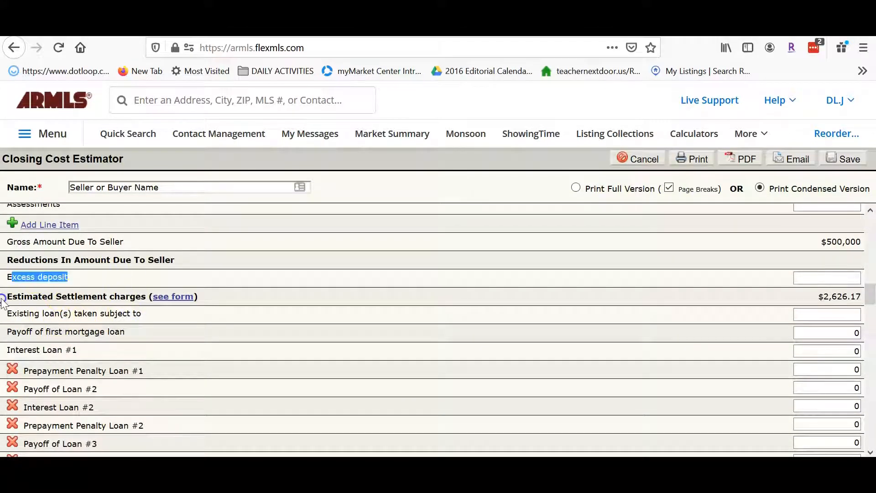
scroll("down", 3)
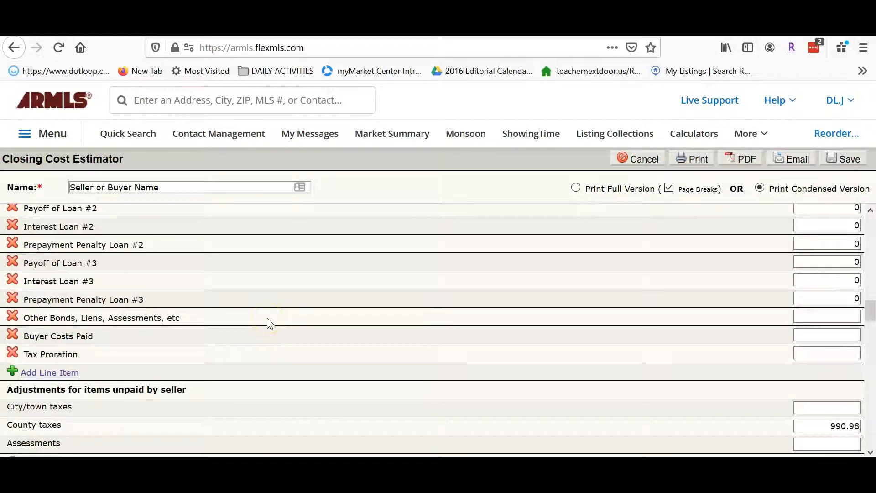
scroll("down", 3)
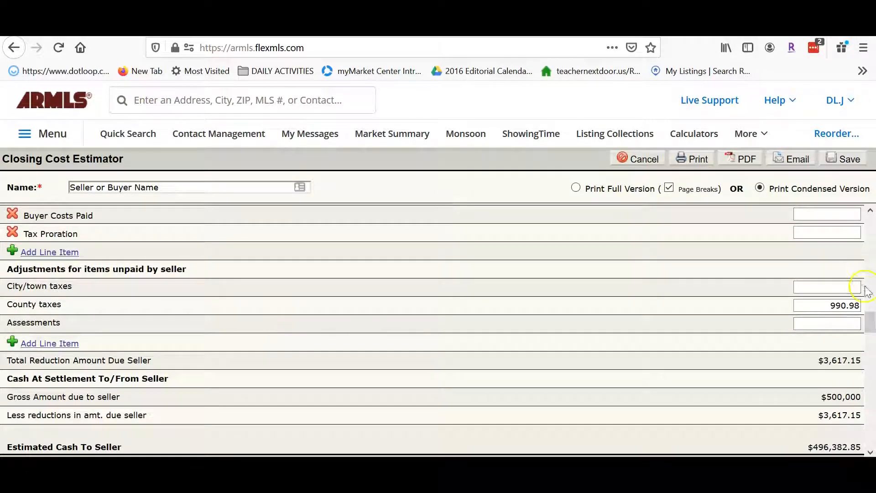
scroll("down", 3)
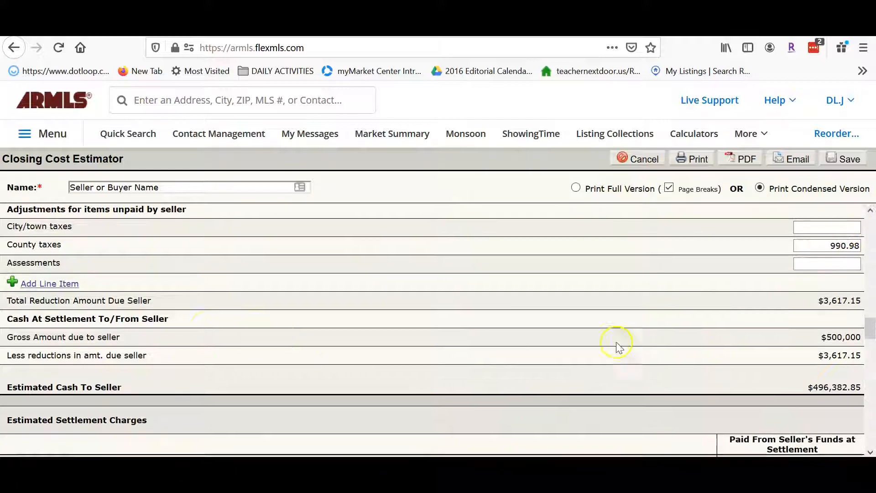
mouse_move(824, 363)
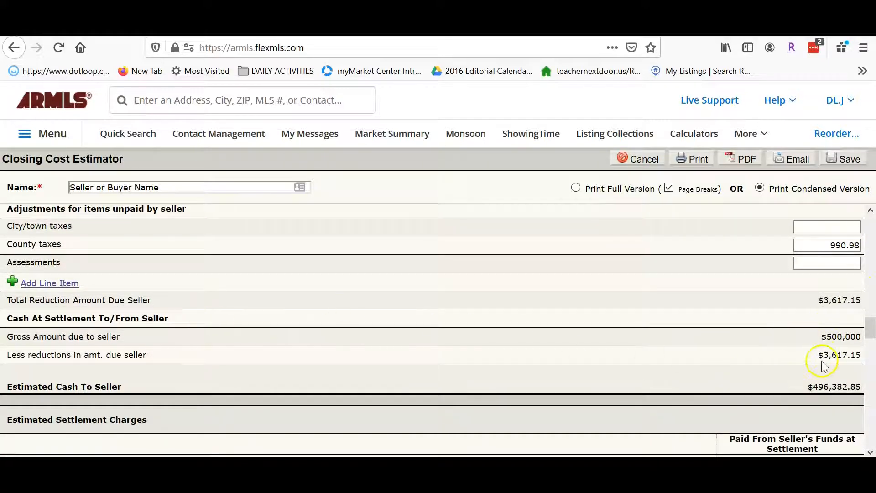
scroll("down", 3)
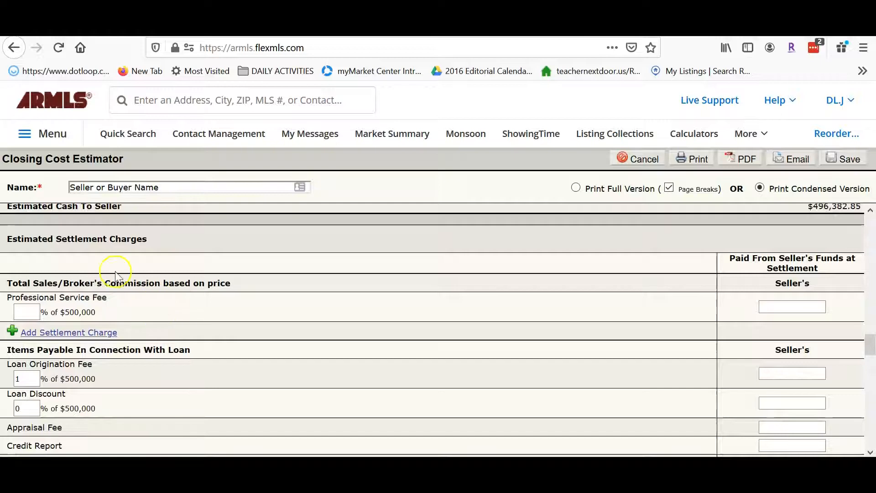
Enter a 6% professional service fee ($30,000) and scroll down to Estimated Total Settlement Charges.
type("6")
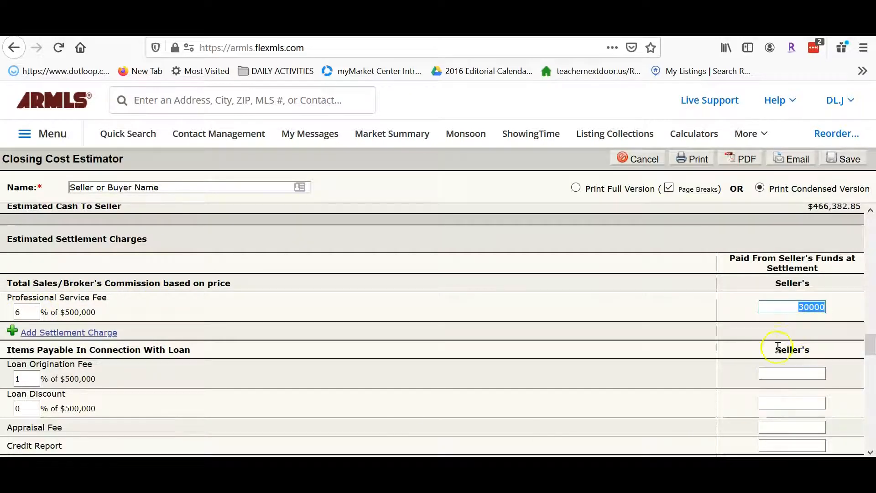
scroll("down", 3)
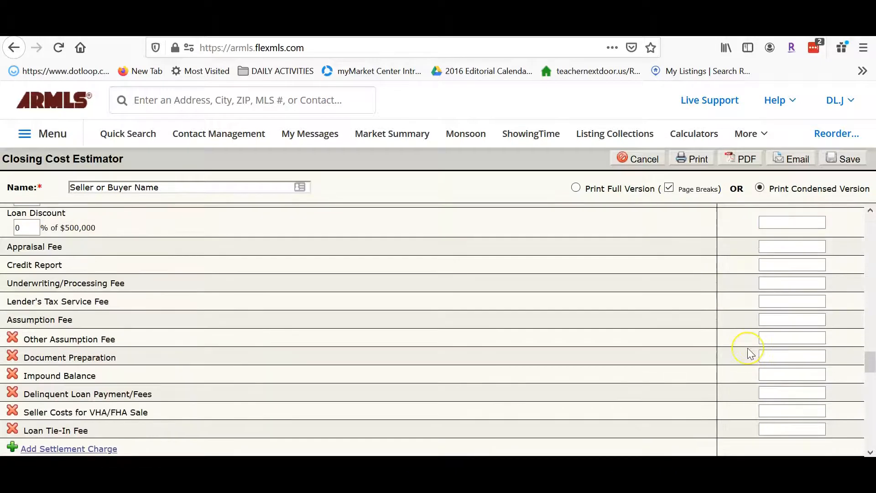
scroll("down", 3)
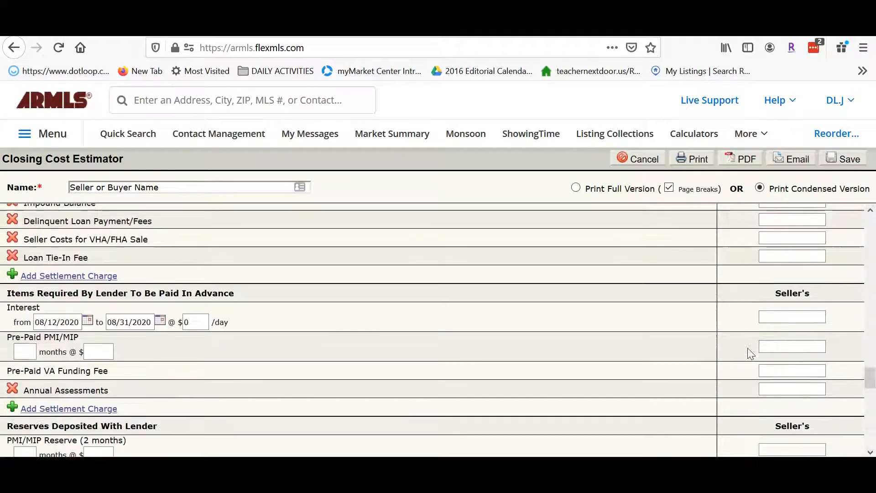
scroll("down", 3)
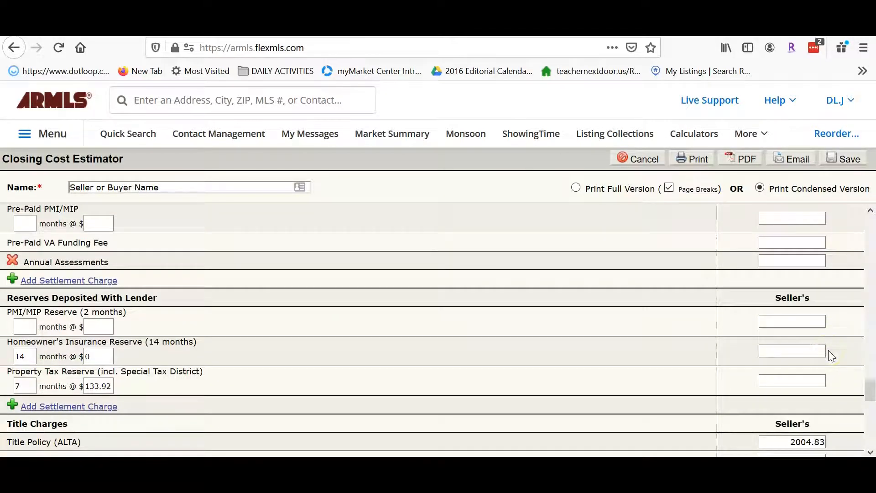
scroll("down", 3)
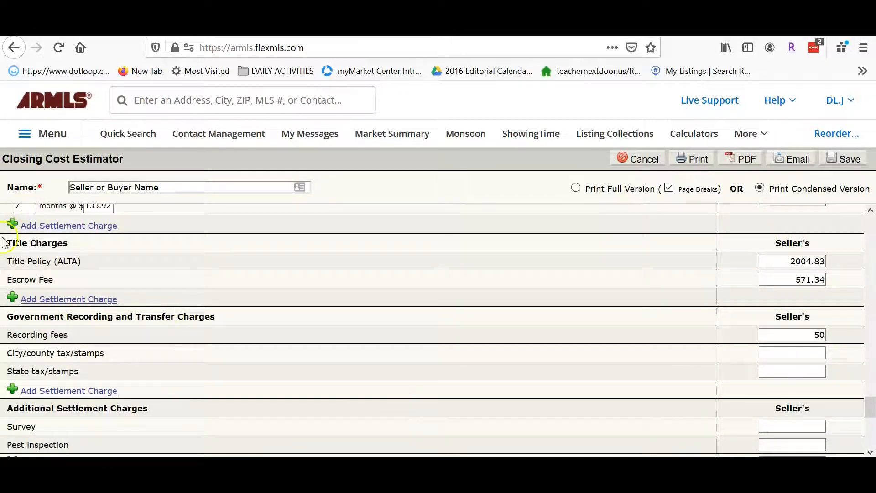
scroll("down", 3)
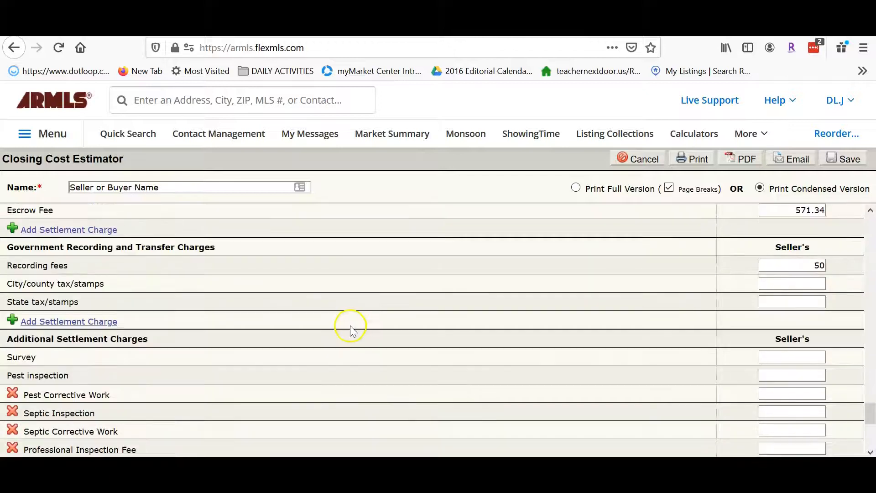
scroll("down", 3)
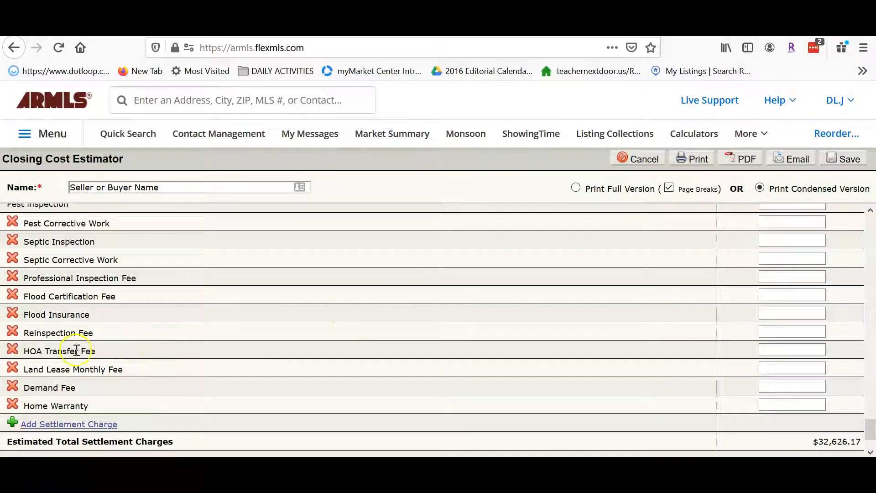
mouse_move(732, 406)
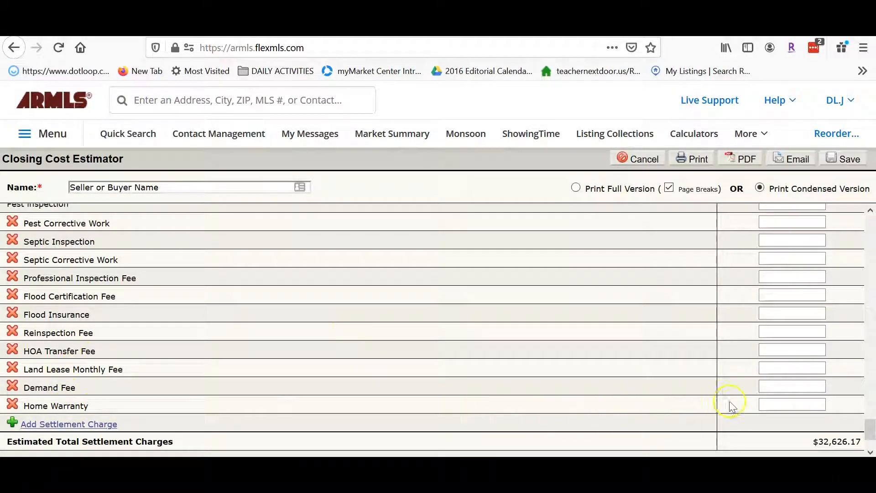
Enter seller charges of $600 for Home Warranty and $200 for Demand Fee.
type("600")
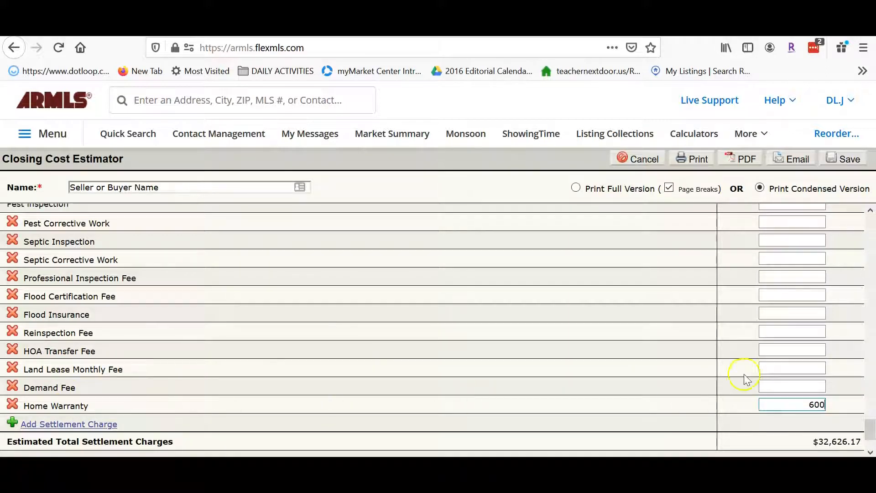
type("200")
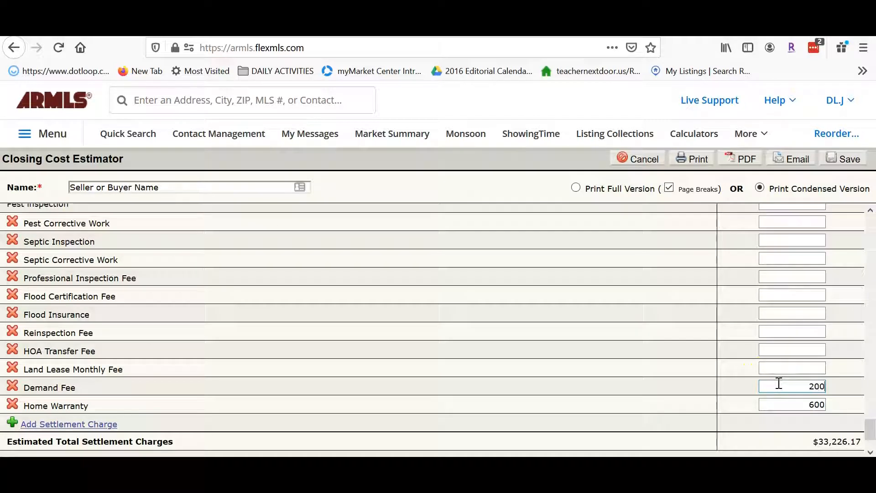
mouse_move(97, 394)
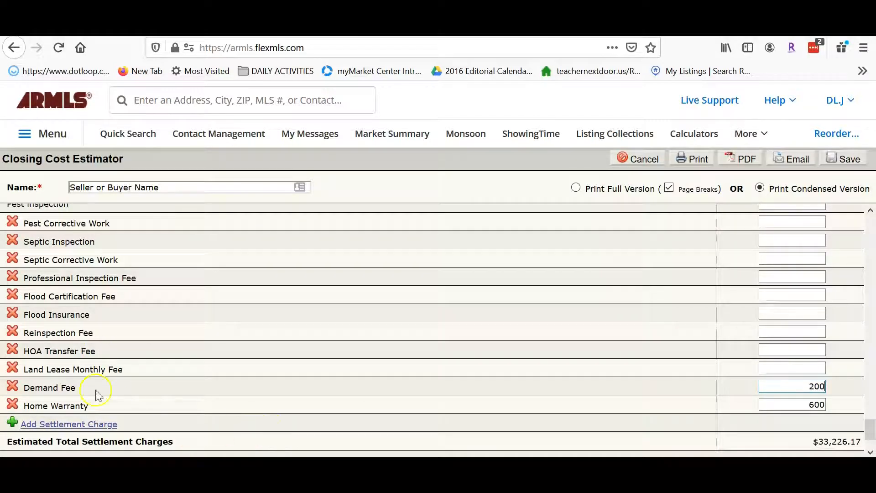
Add a 'Seller assist w/buyer costs' settlement charge of $3,000 on the seller's side.
left_click(69, 424)
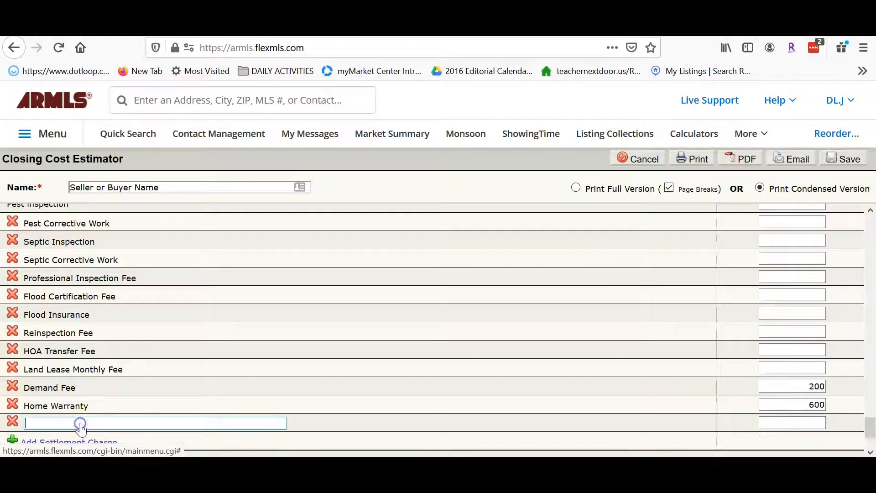
type("Seller")
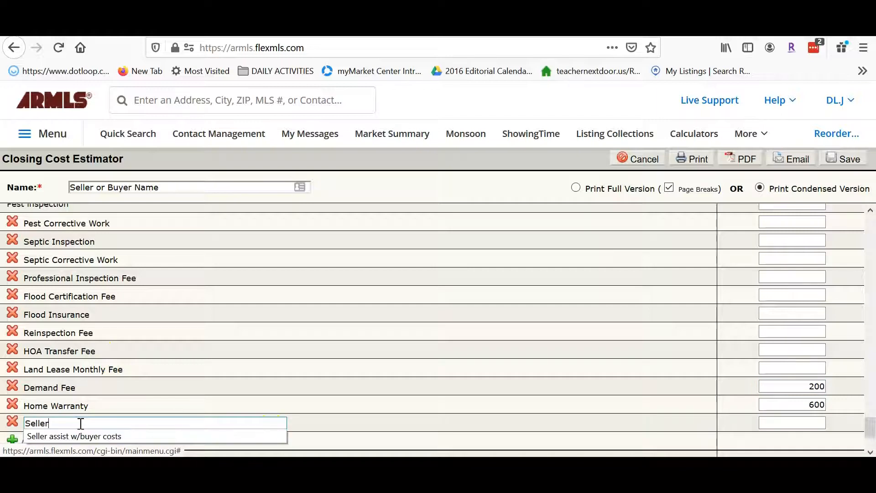
left_click(74, 436)
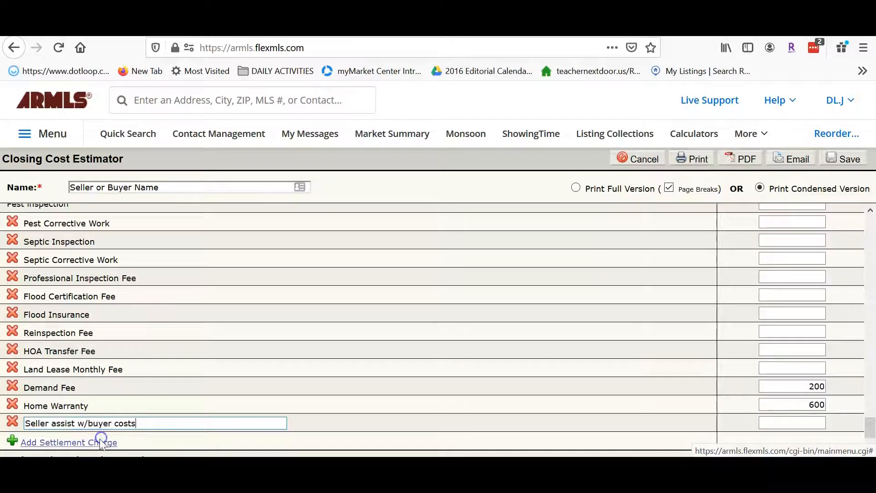
type("3000")
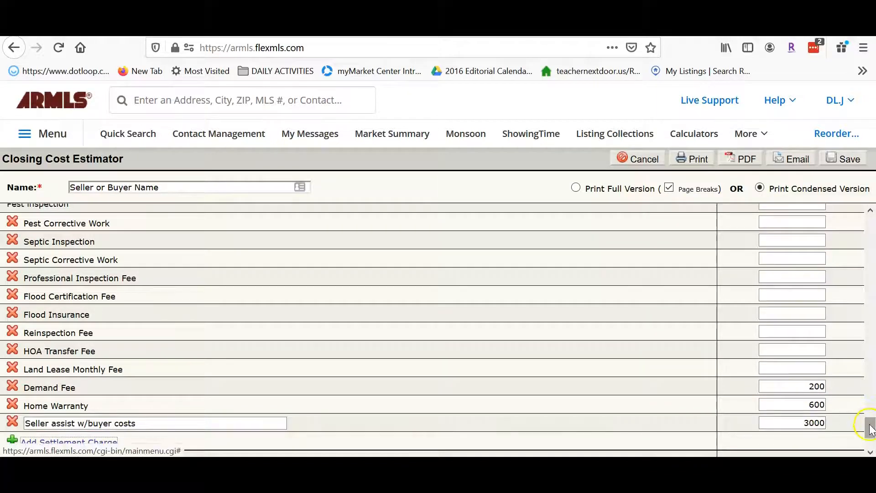
scroll("down", 3)
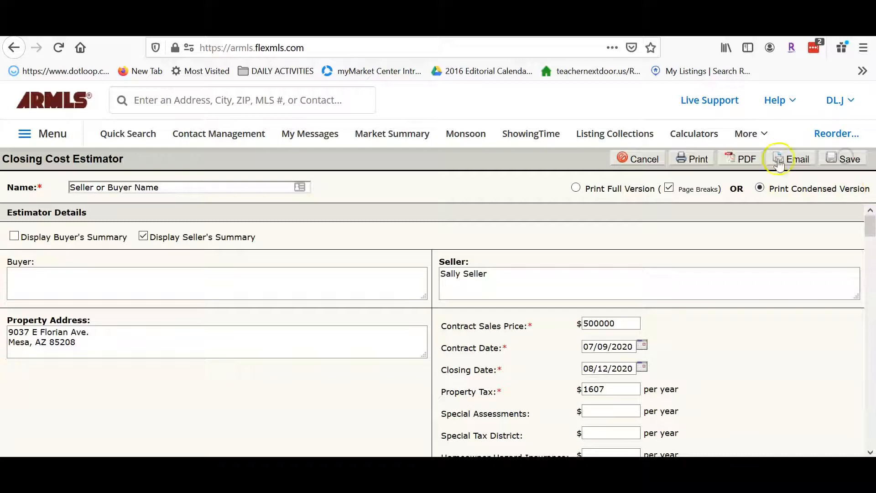
Save the estimate and export it as a PDF opened in Adobe Acrobat Reader DC.
left_click(849, 159)
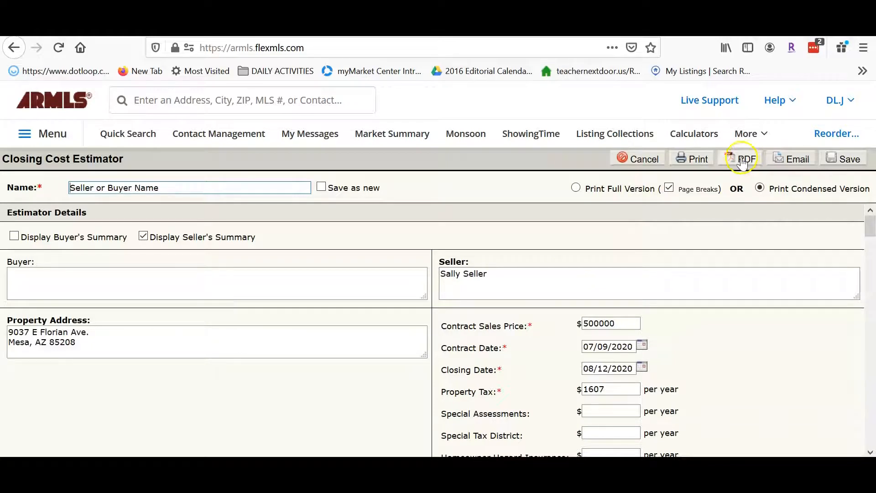
left_click(746, 158)
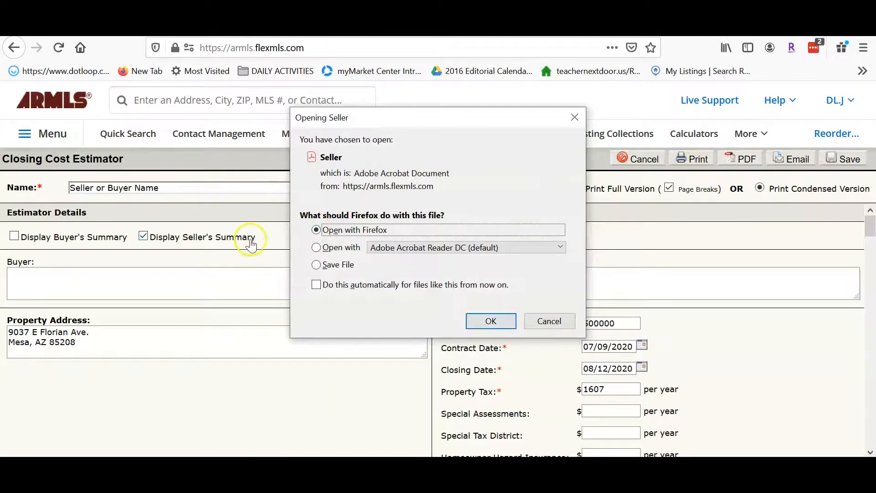
left_click(316, 247)
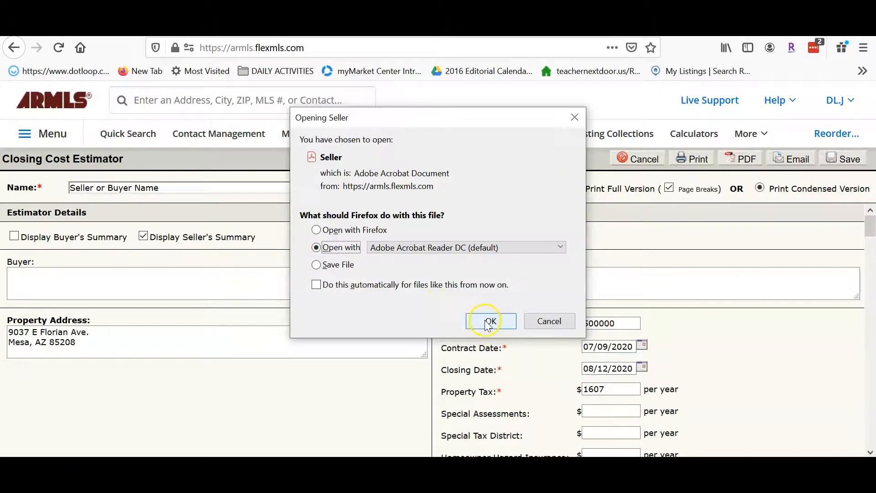
left_click(491, 320)
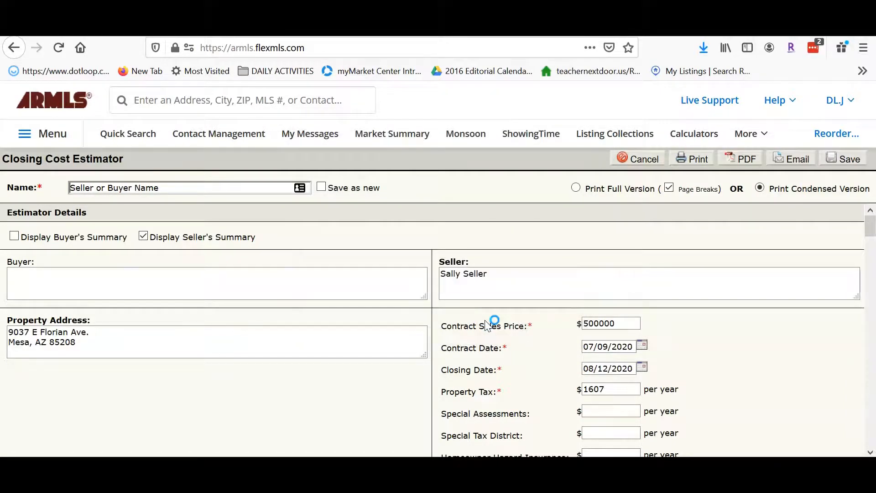
left_click(740, 158)
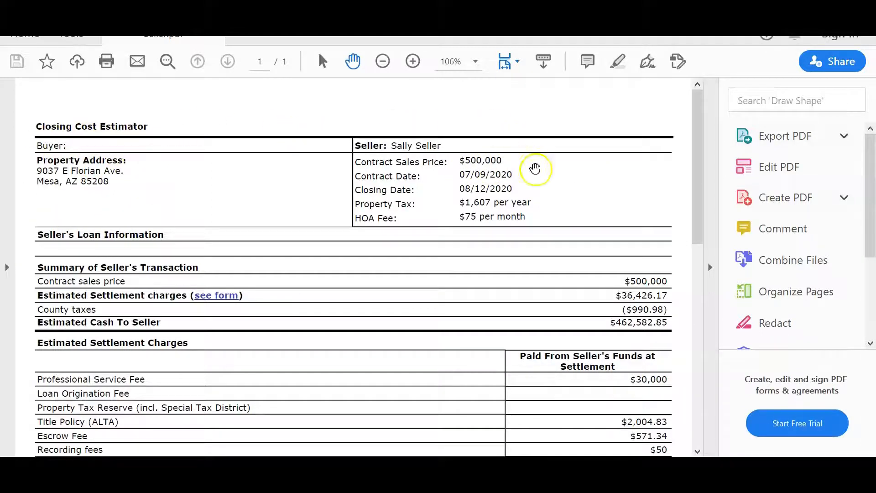
mouse_move(473, 334)
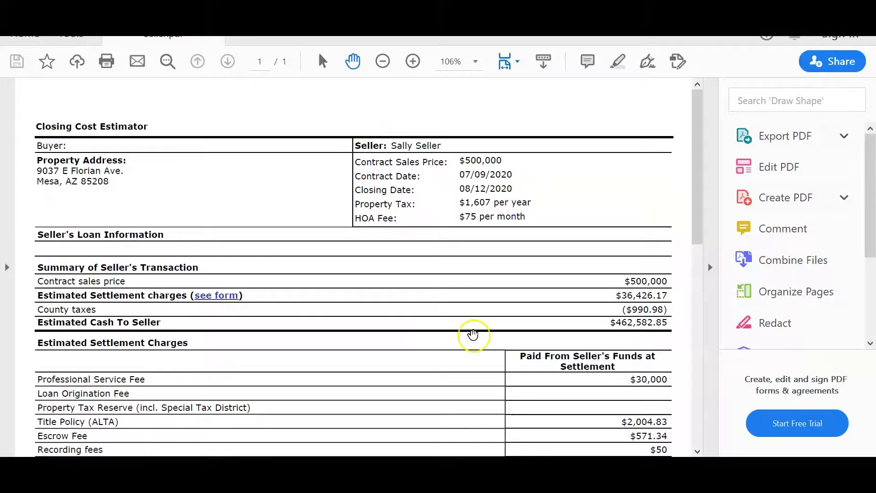
mouse_move(681, 145)
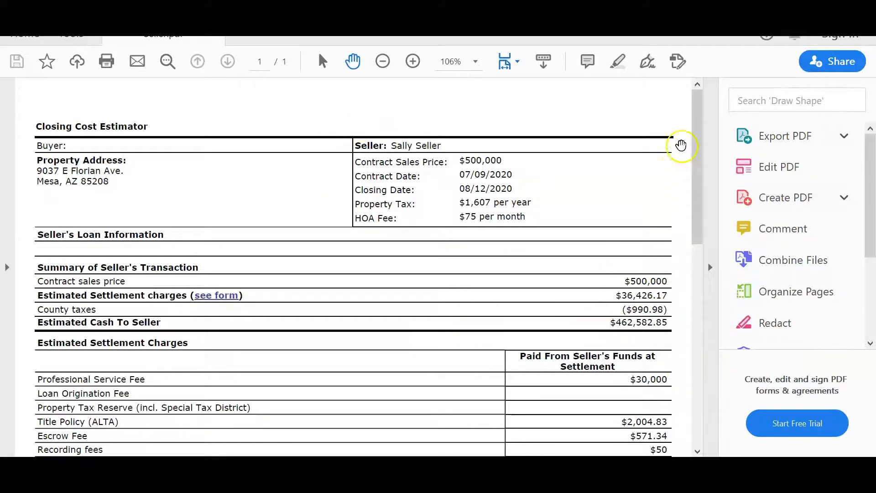
Scroll the PDF and highlight the Home Warranty, seller assist, and $36,426.17 total lines.
scroll("down", 3)
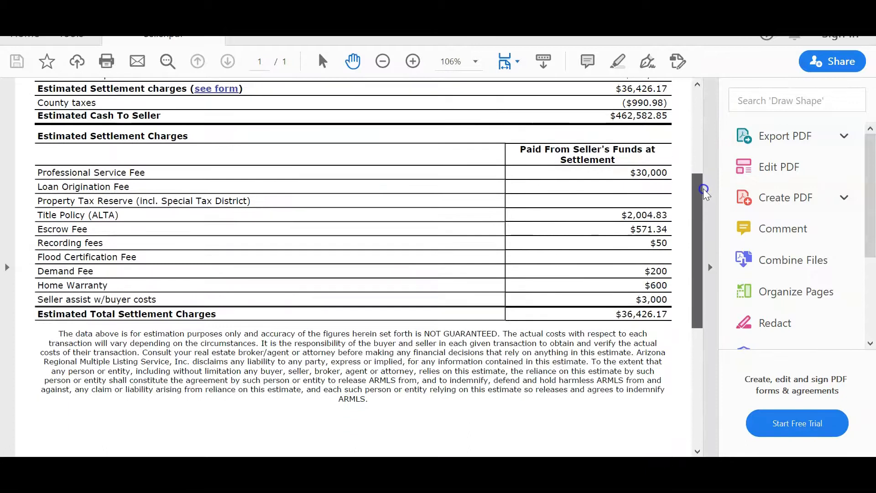
mouse_move(701, 169)
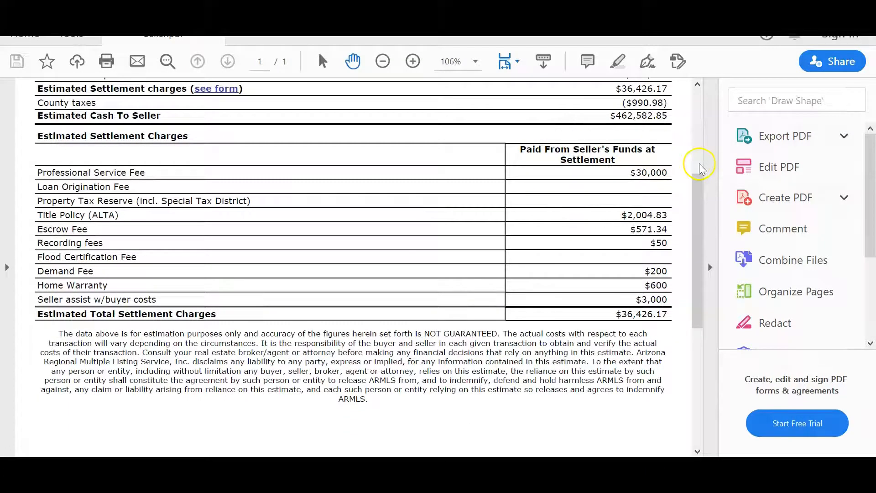
mouse_move(669, 311)
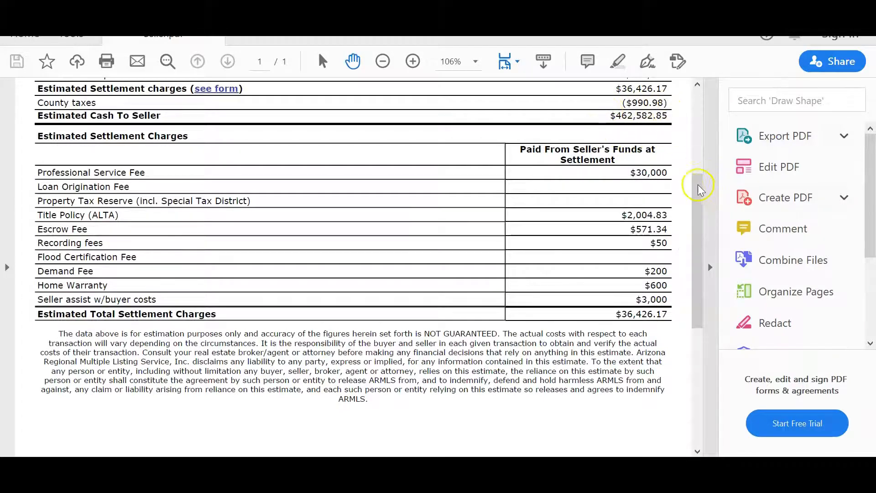
left_click_drag(697, 187, 697, 246)
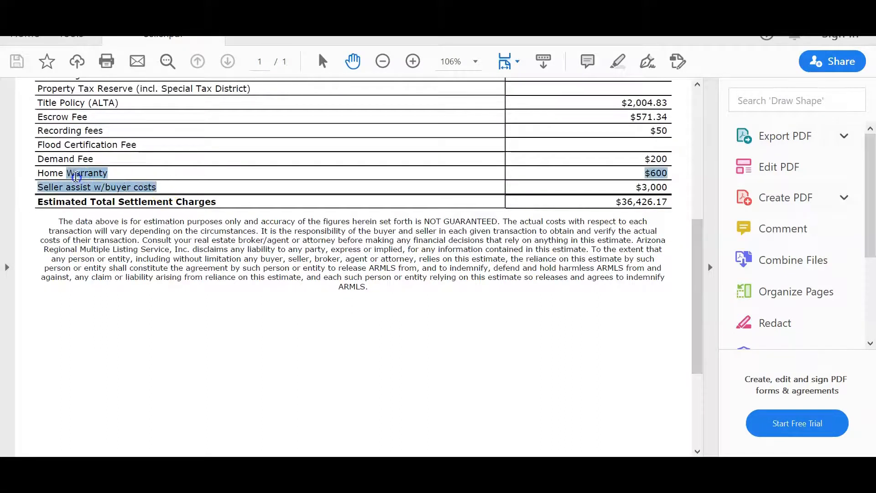
left_click(176, 202)
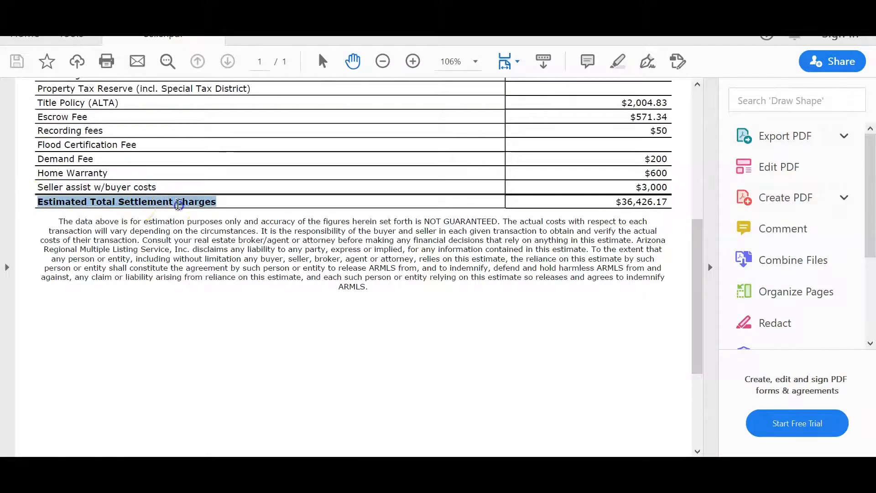